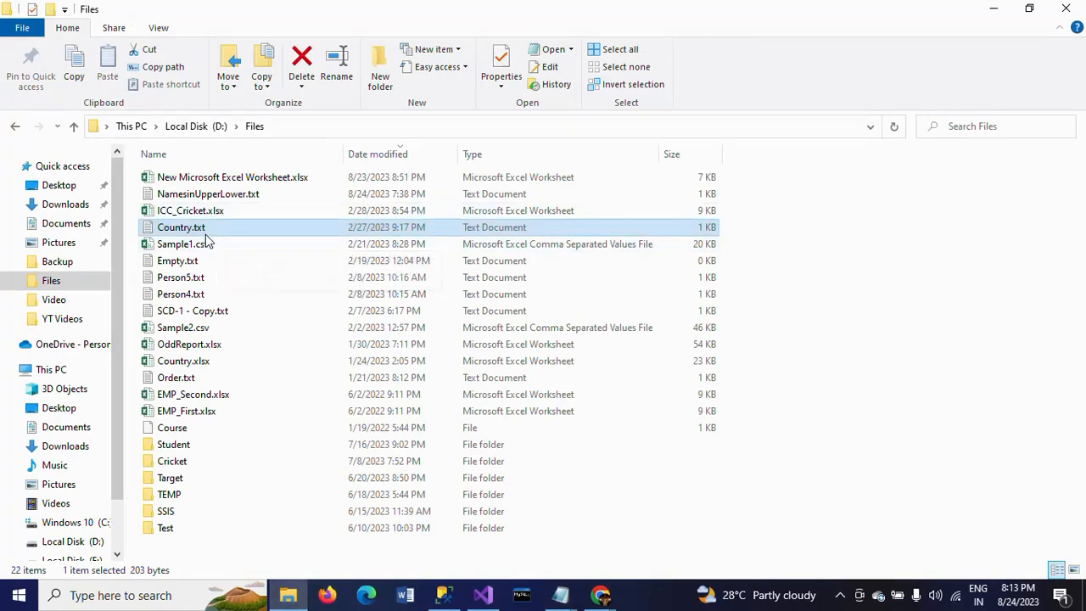
{"action": "mouse_move", "coordinate": [241, 236]}
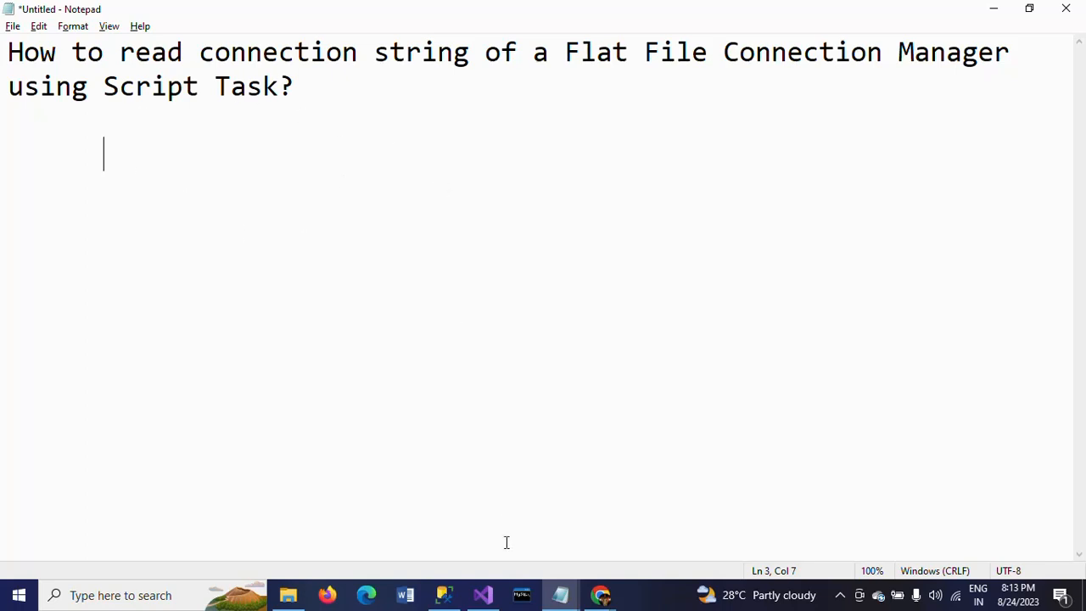
Add a new flat file connection from the package's Connection Managers area.
{"action": "left_click", "coordinate": [482, 594]}
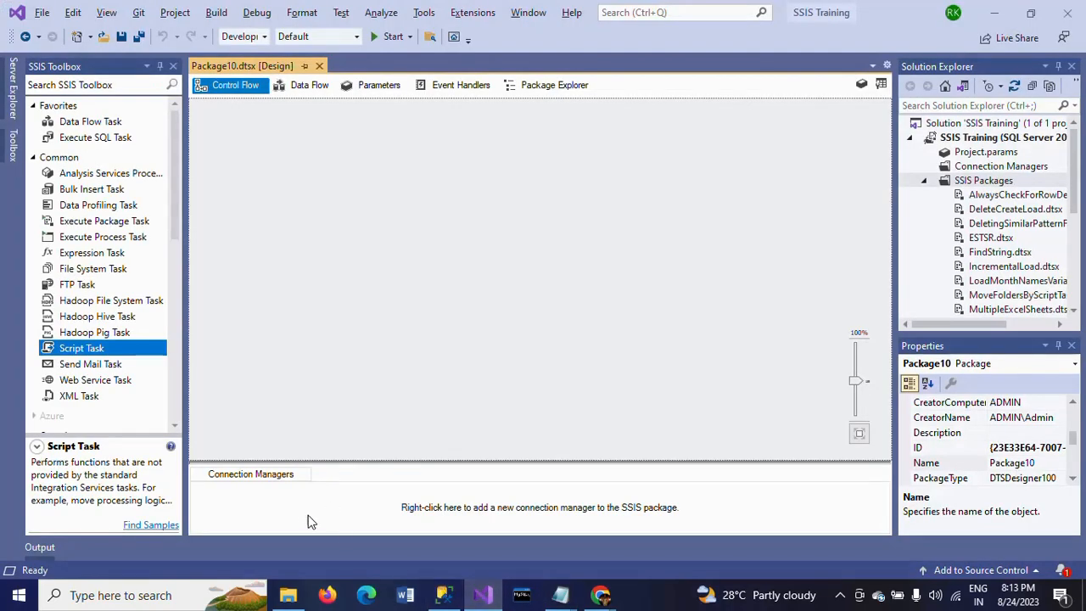
{"action": "right_click", "coordinate": [312, 507]}
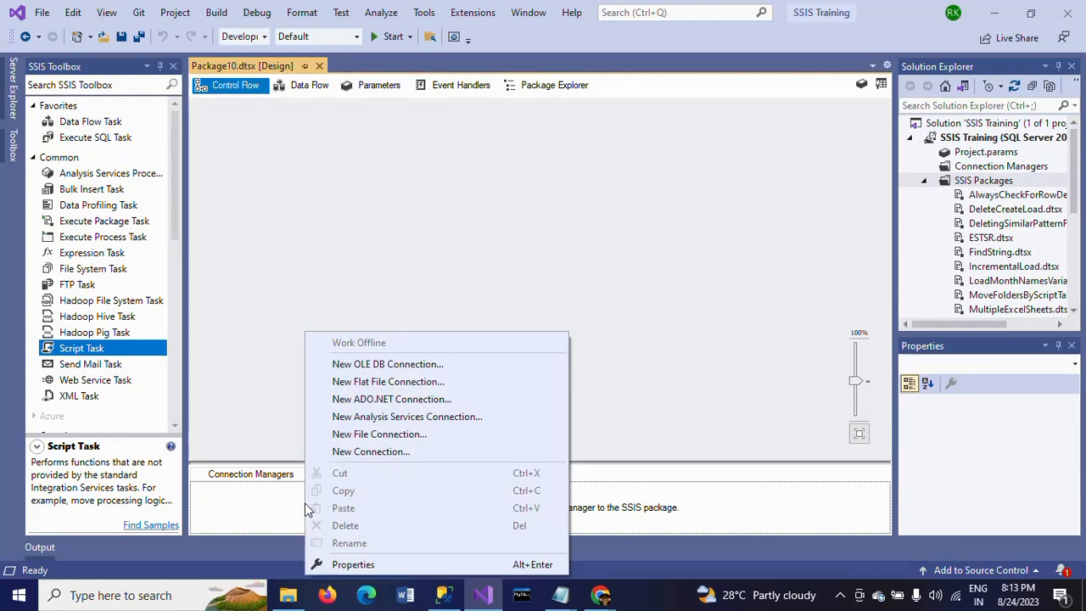
{"action": "left_click", "coordinate": [387, 380]}
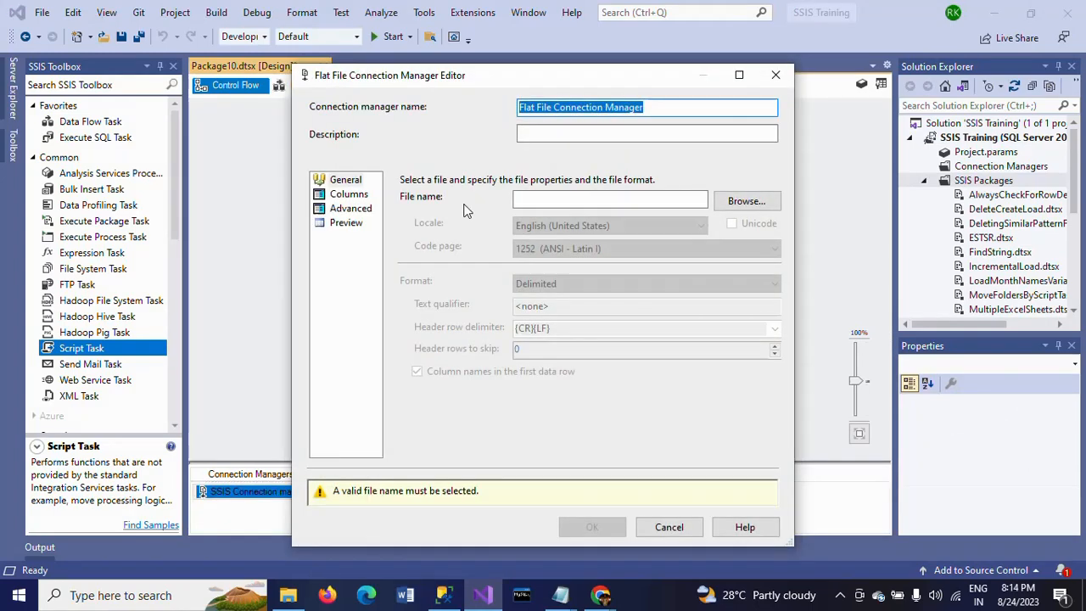
Rename the connection manager to 'My Flat File Connection Manager'.
{"action": "left_click", "coordinate": [666, 107]}
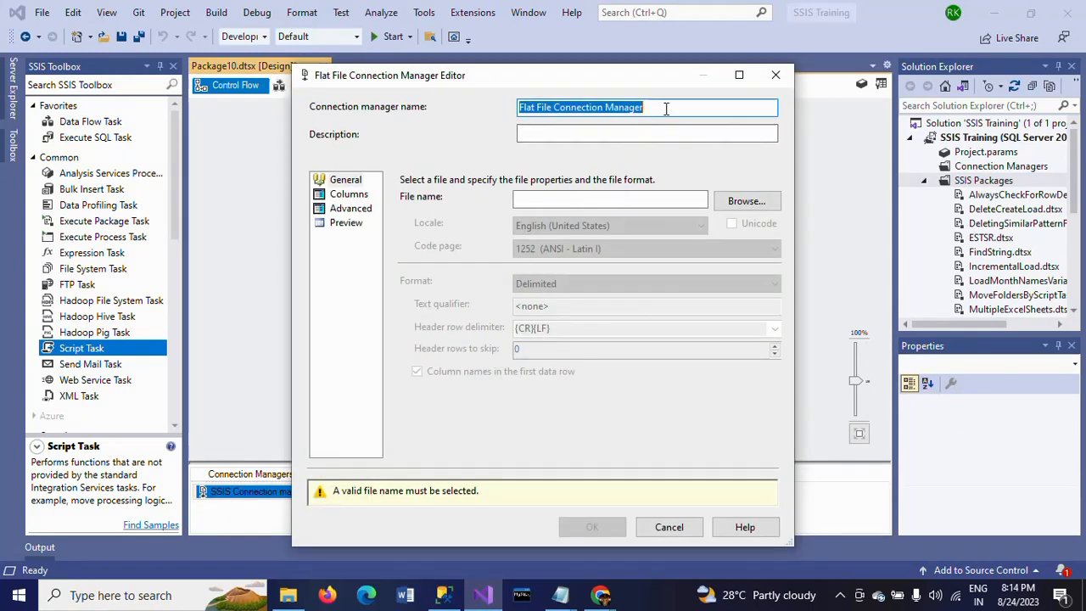
{"action": "left_click", "coordinate": [665, 107]}
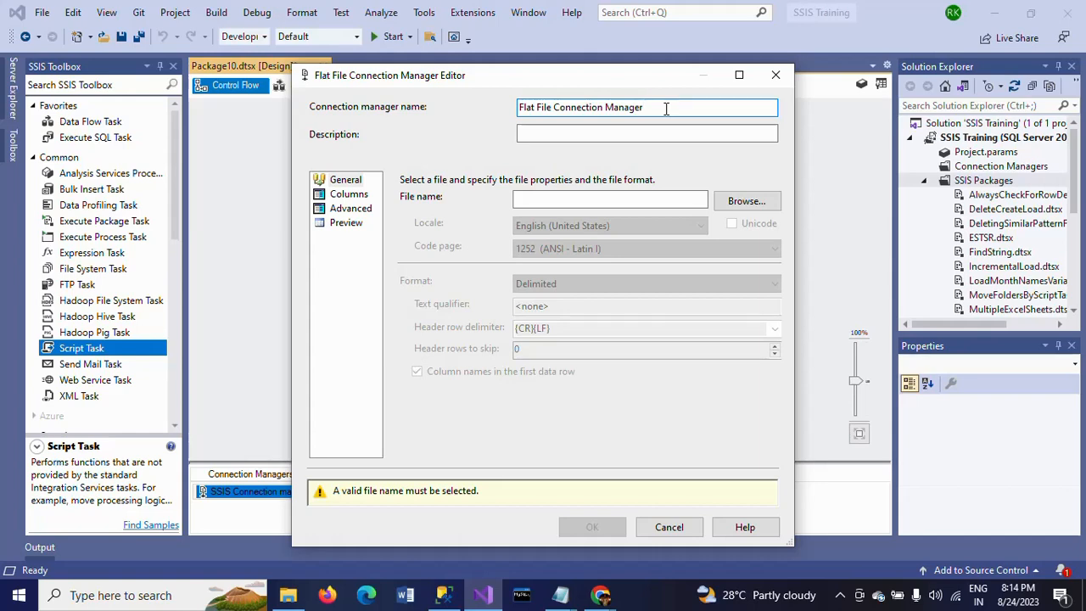
{"action": "key", "text": "Backspace"}
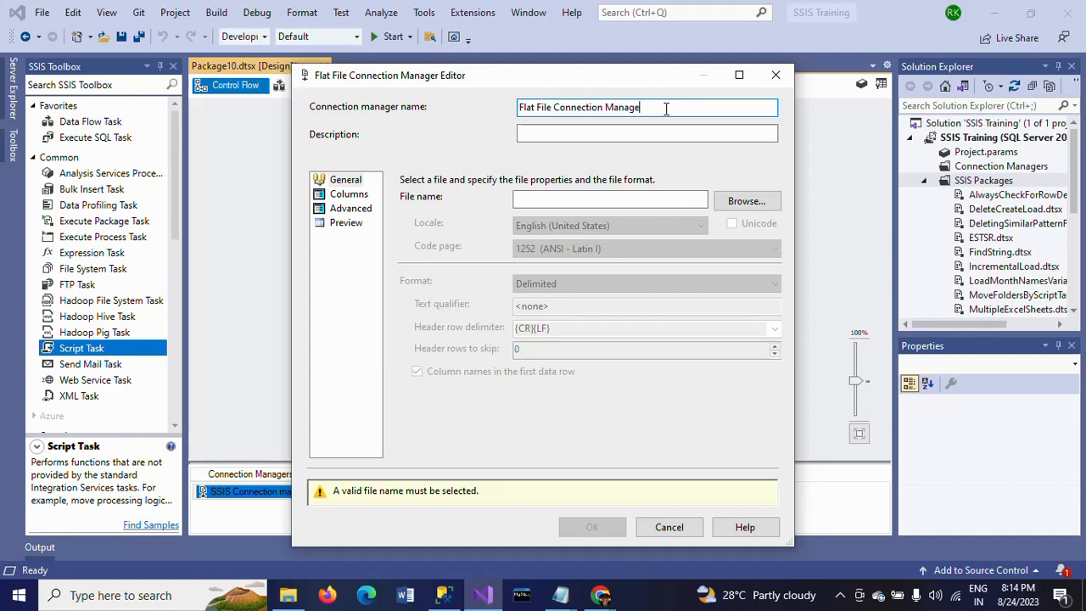
{"action": "type", "text": "My"}
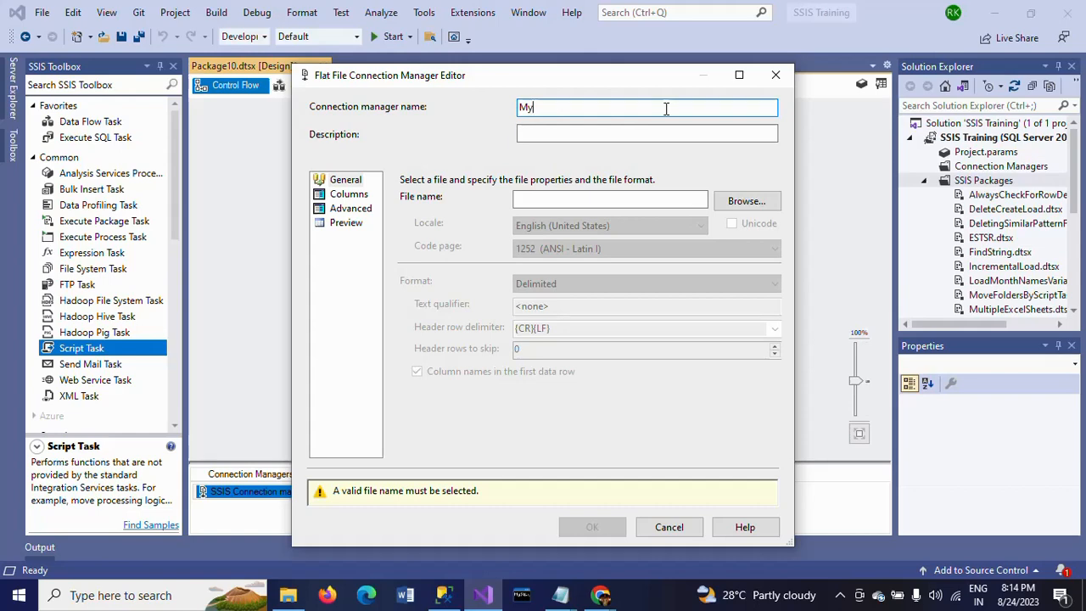
{"action": "type", "text": "Fl"}
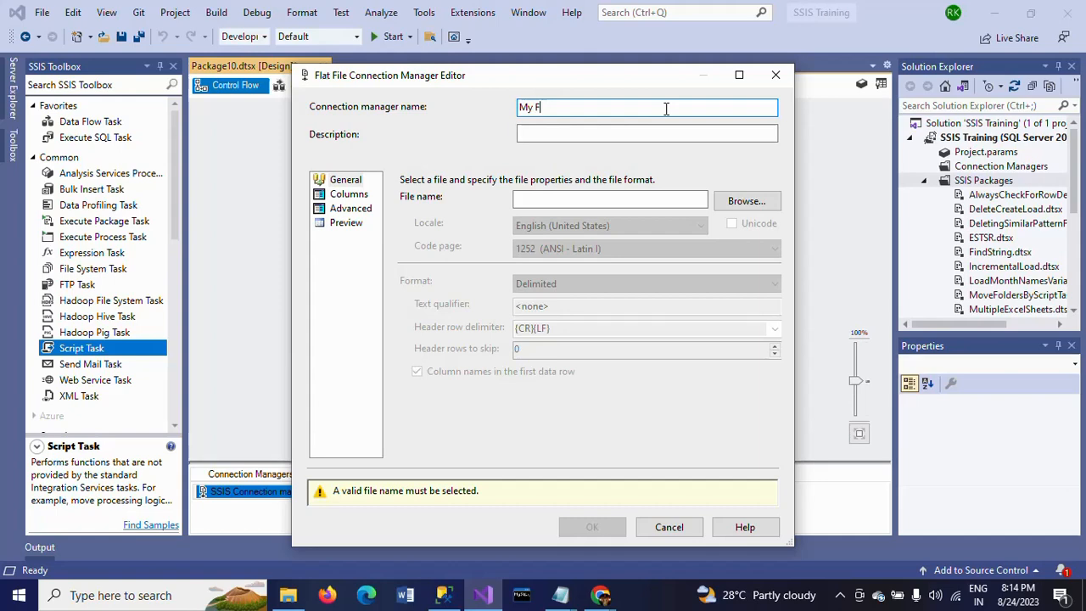
{"action": "type", "text": "lat"}
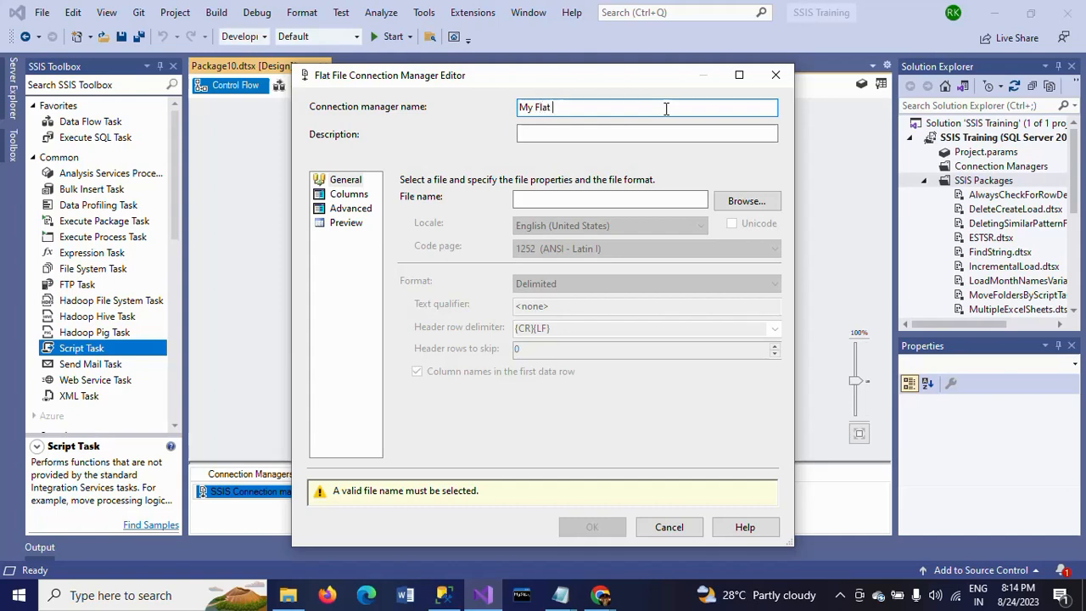
{"action": "type", "text": "File"}
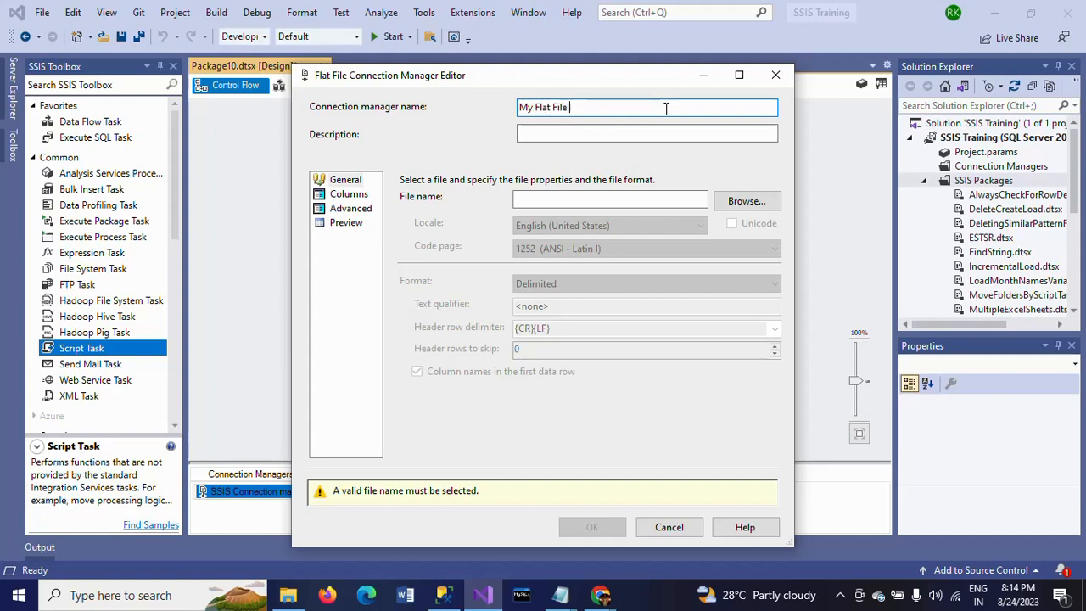
{"action": "type", "text": "Connection Ma"}
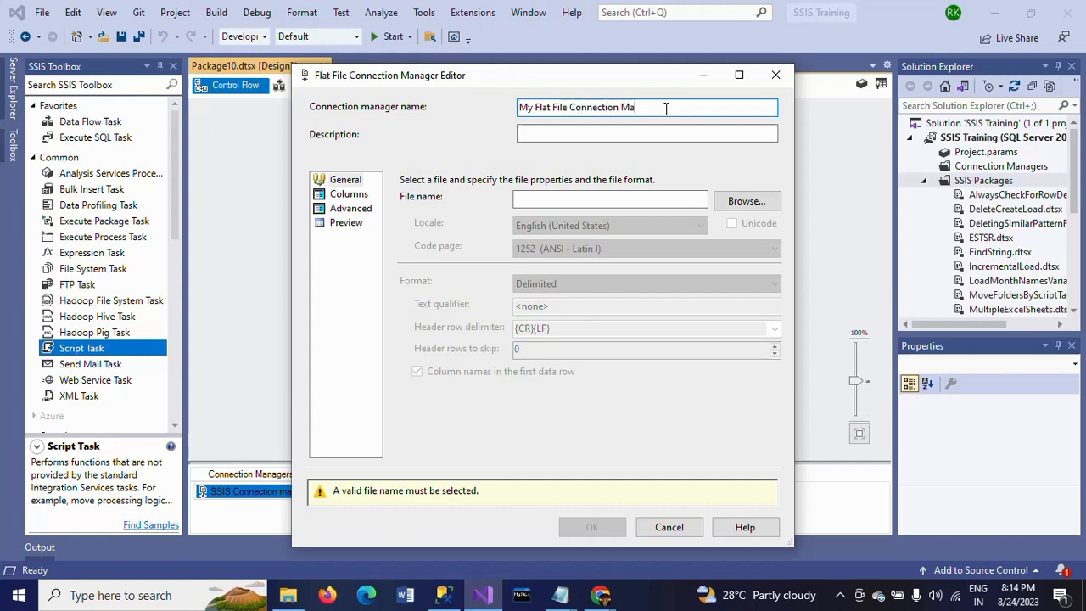
{"action": "type", "text": "nager"}
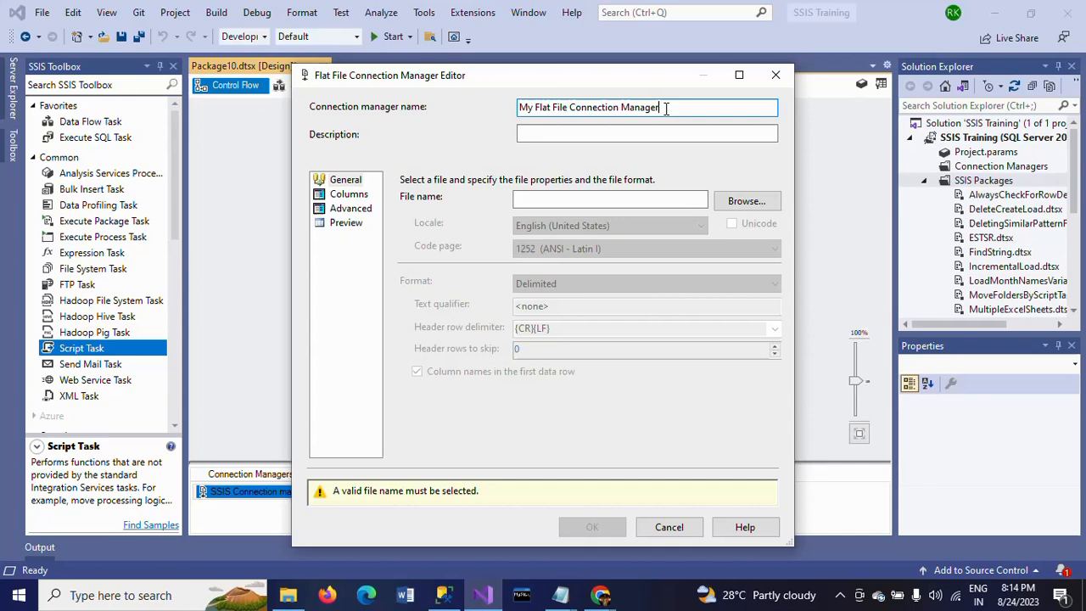
{"action": "mouse_move", "coordinate": [1017, 211]}
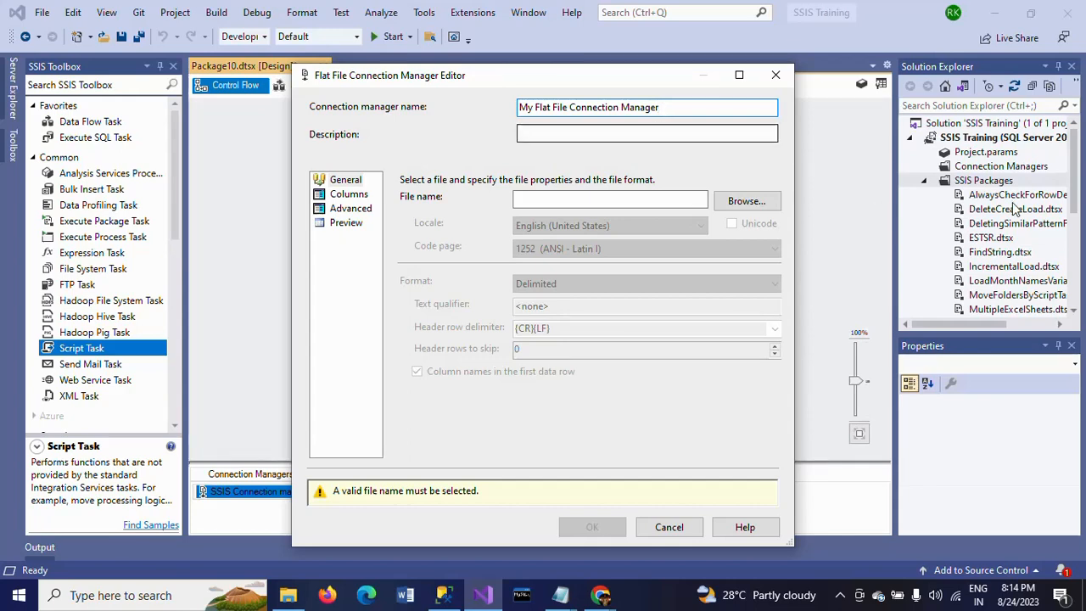
Point the connection at D:\Files\Country.txt, review its columns and confirm the editor.
{"action": "left_click", "coordinate": [747, 201]}
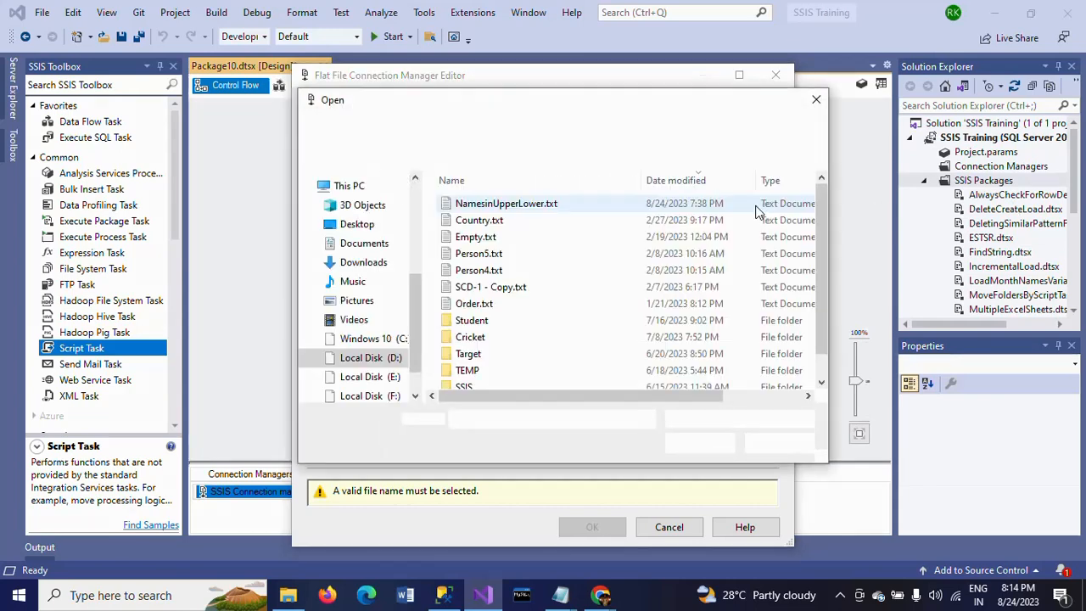
{"action": "left_click", "coordinate": [478, 220]}
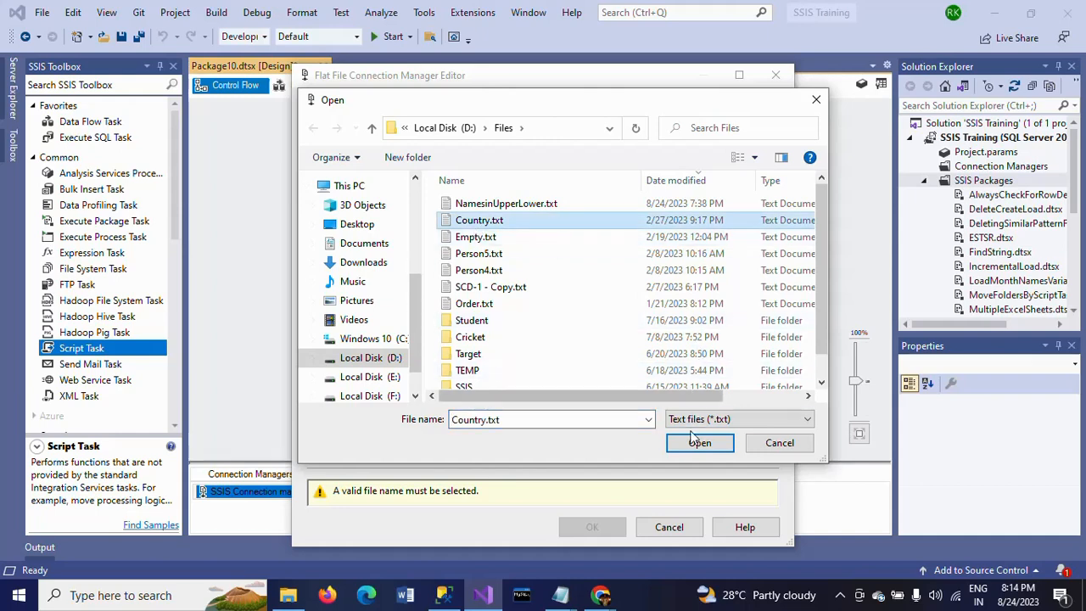
{"action": "left_click", "coordinate": [699, 441]}
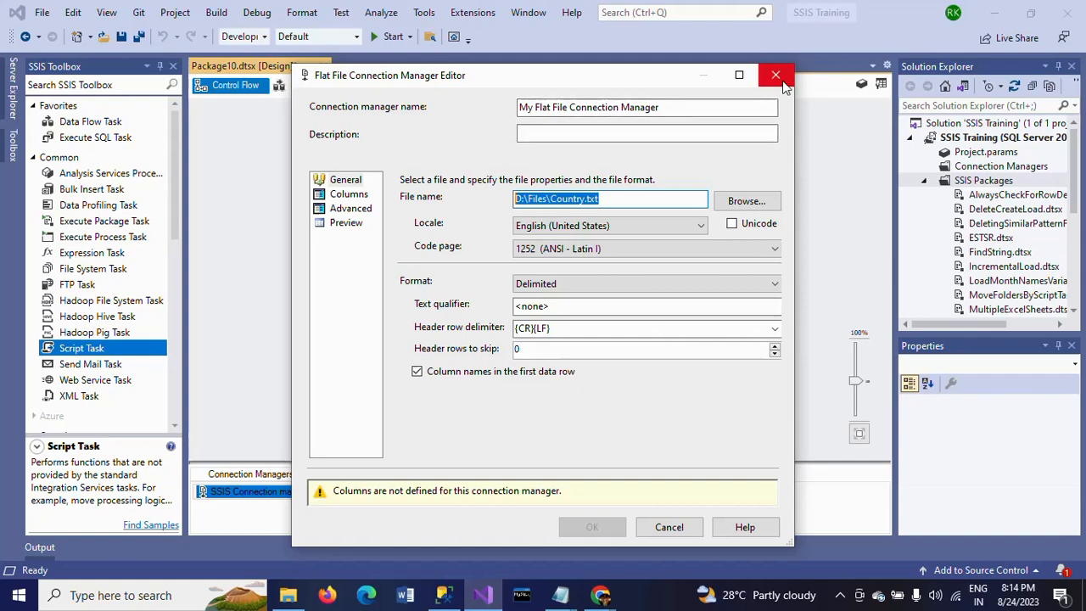
{"action": "left_click", "coordinate": [350, 193]}
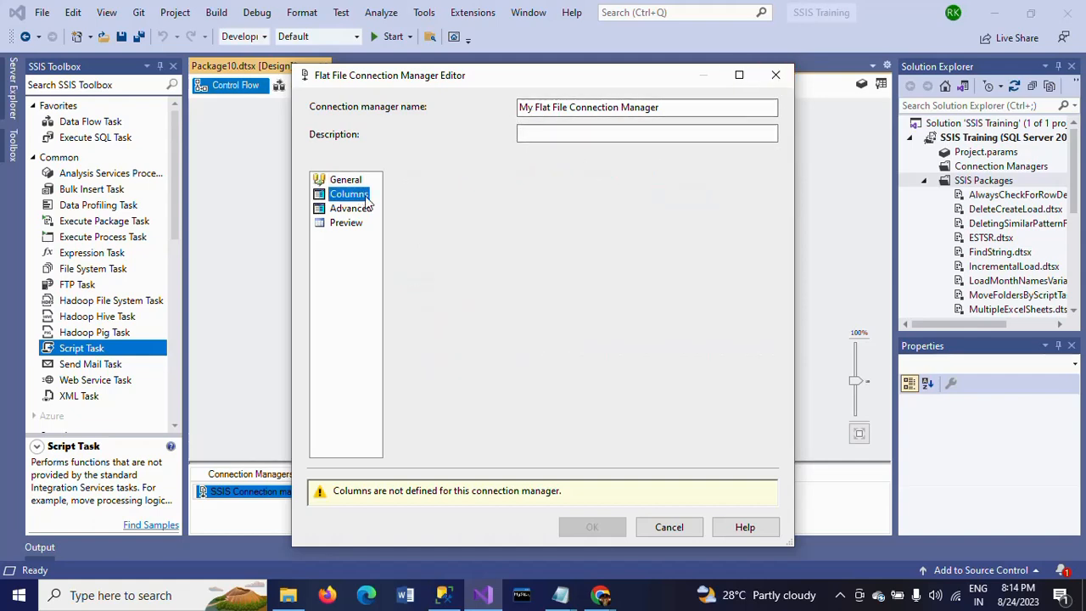
{"action": "left_click", "coordinate": [669, 526]}
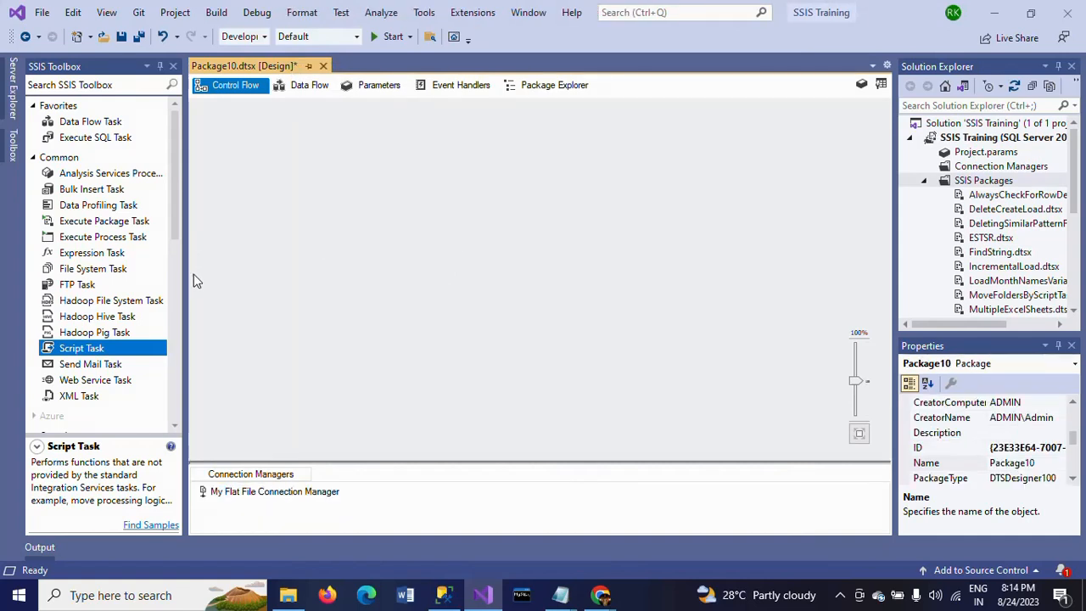
{"action": "mouse_move", "coordinate": [102, 352]}
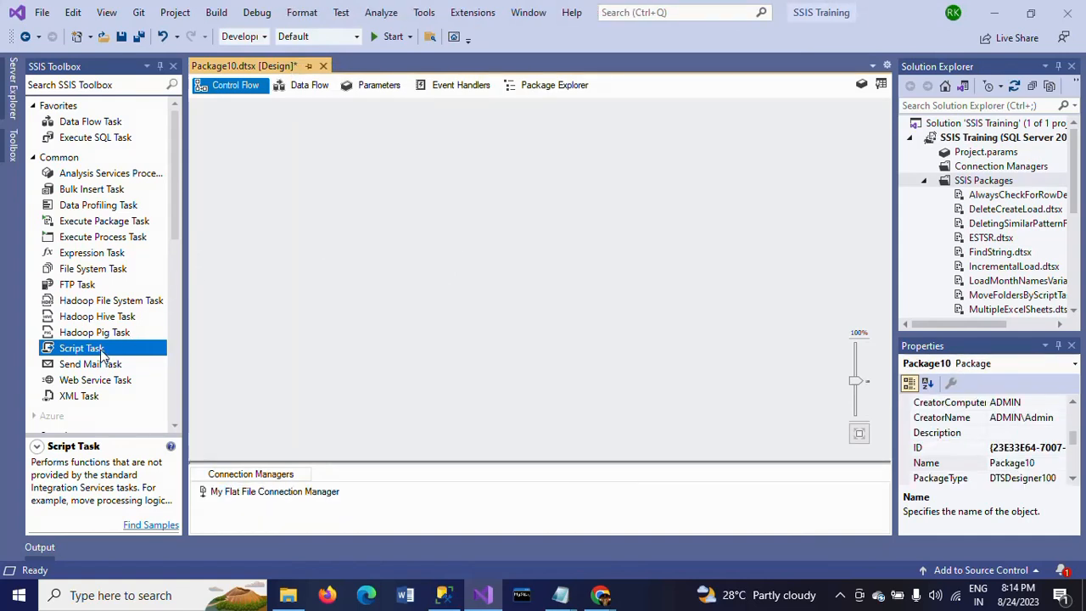
Place a Script Task on the control flow and open its Script Task Editor.
{"action": "left_click_drag", "start_coordinate": [82, 348], "coordinate": [526, 176]}
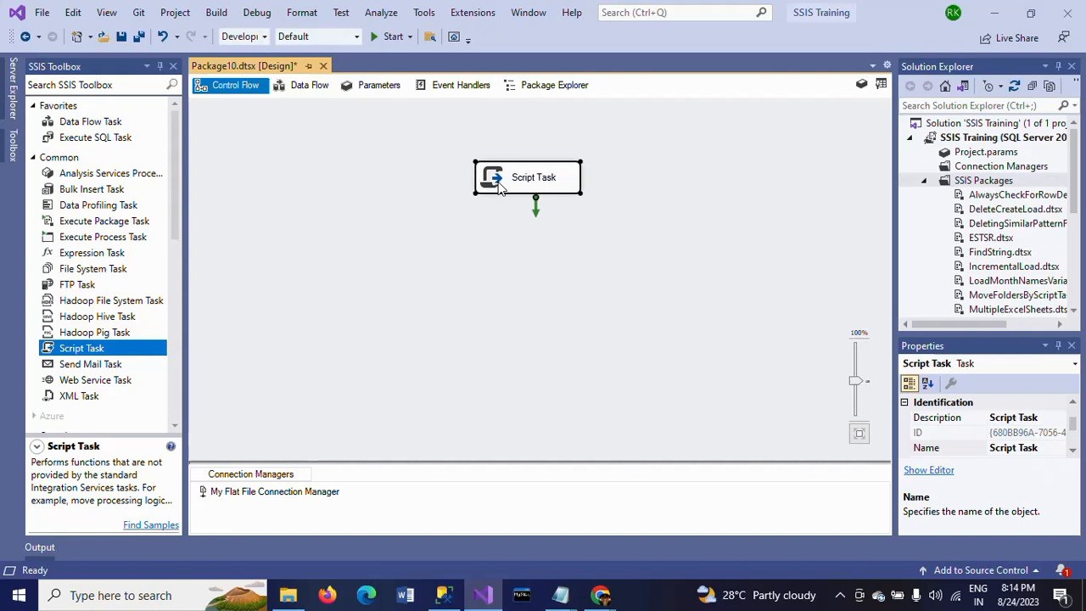
{"action": "mouse_move", "coordinate": [492, 180]}
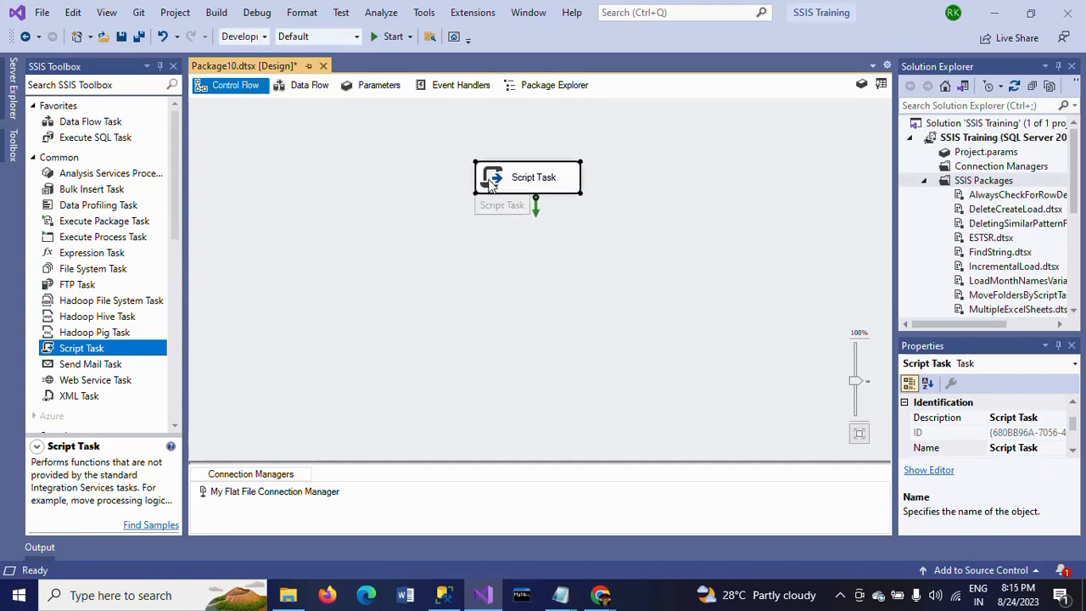
{"action": "double_click", "coordinate": [533, 177]}
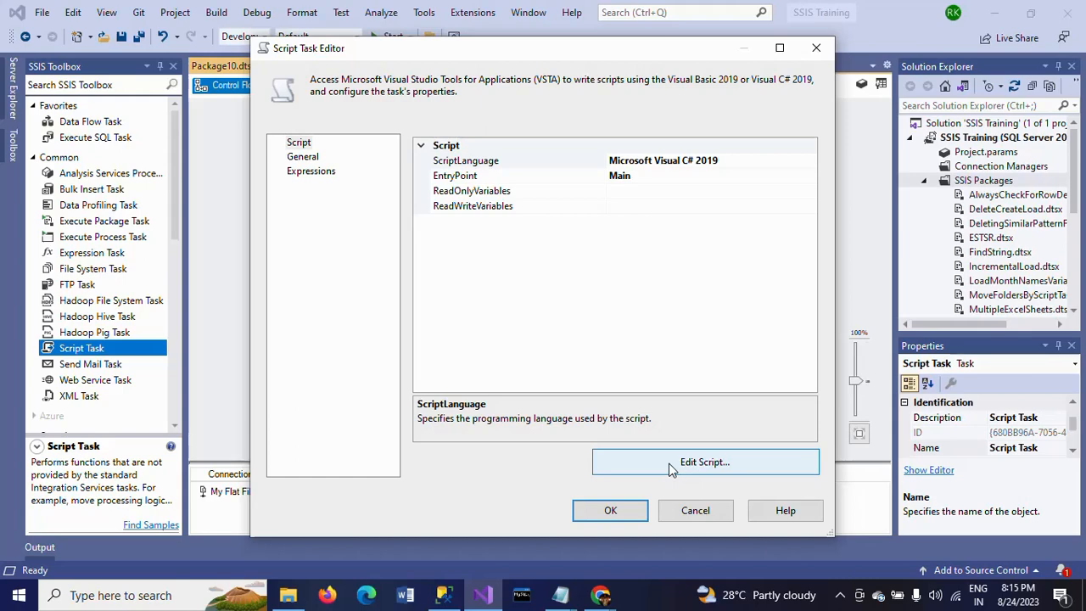
Paste the AcquireConnection and MessageBox.Show lines into Main() under the TODO comment in ScriptMain.cs.
{"action": "left_click", "coordinate": [704, 462]}
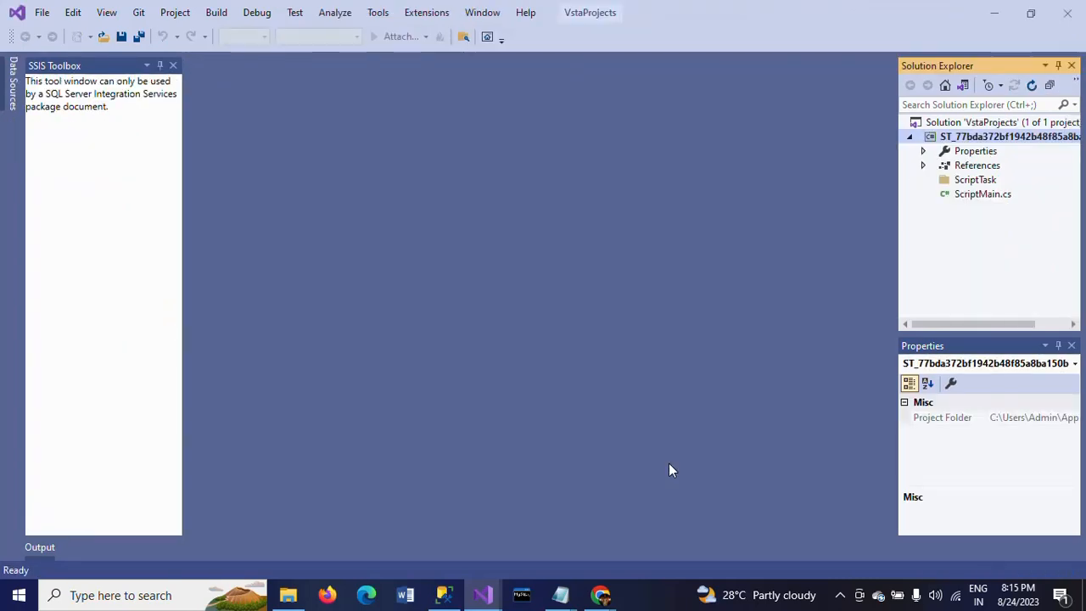
{"action": "double_click", "coordinate": [983, 193]}
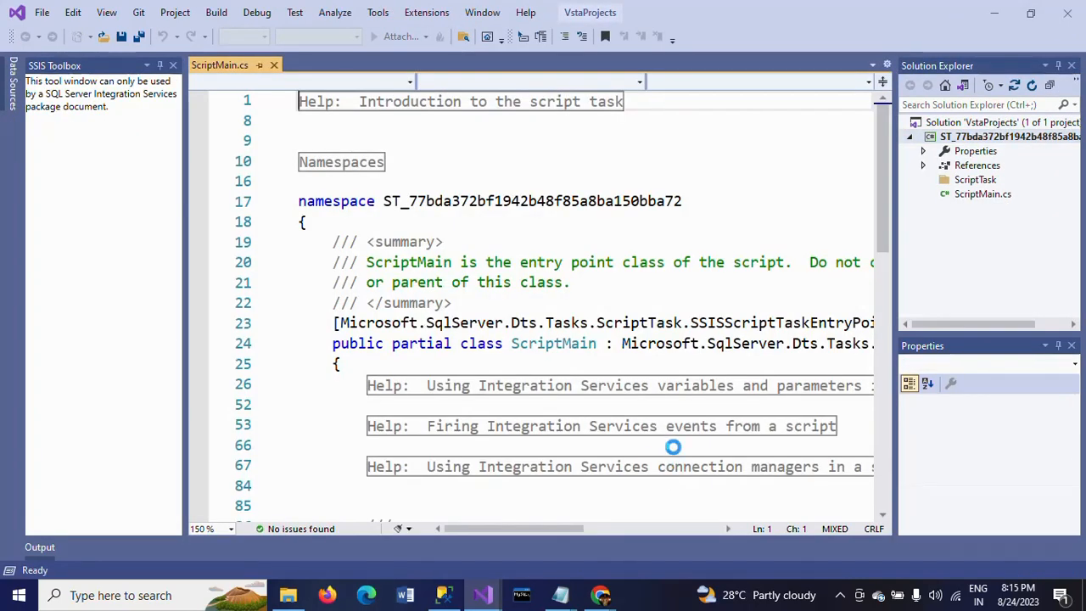
{"action": "left_click", "coordinate": [319, 201]}
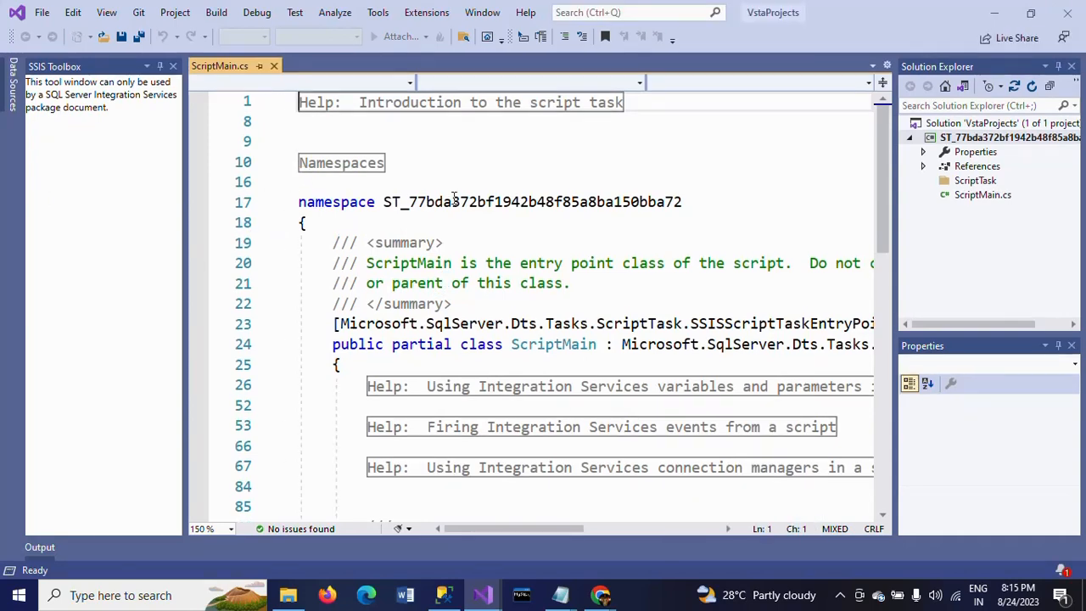
{"action": "scroll", "scroll_direction": "down", "scroll_amount": 3}
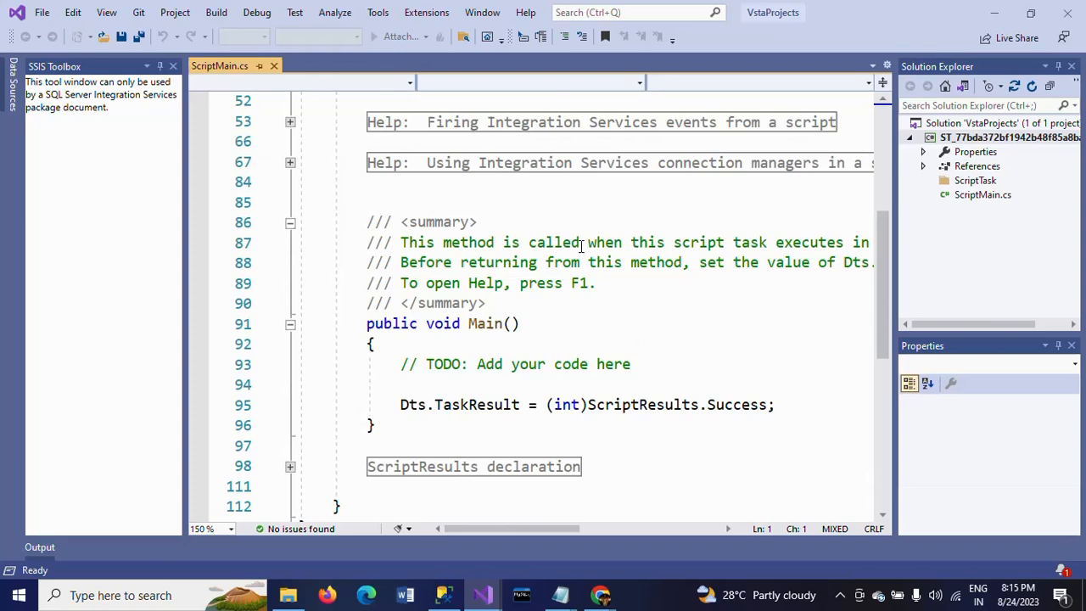
{"action": "left_click", "coordinate": [632, 302]}
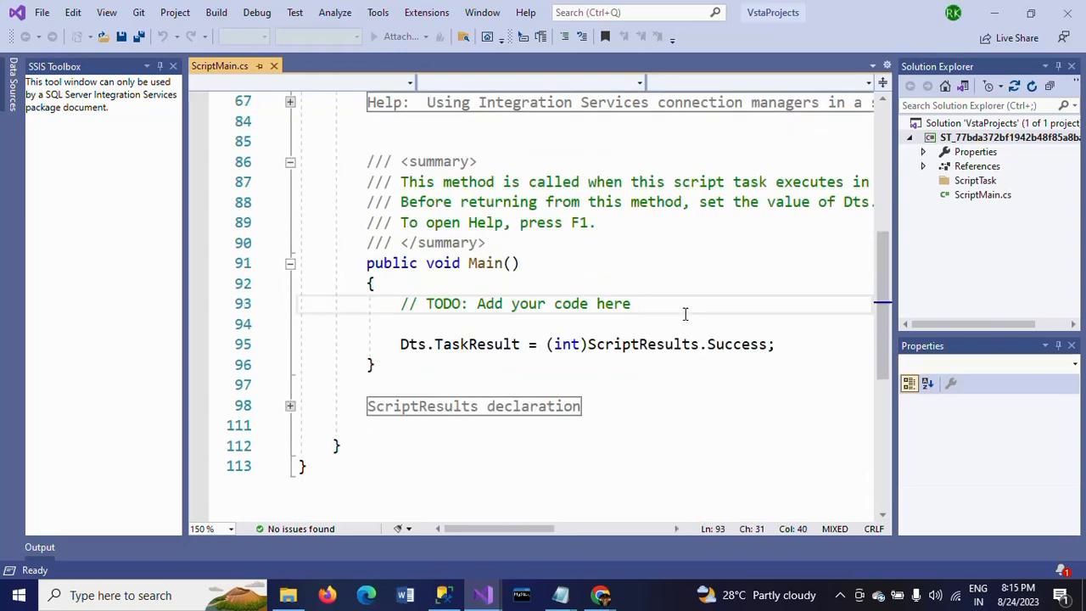
{"action": "key", "text": "Return"}
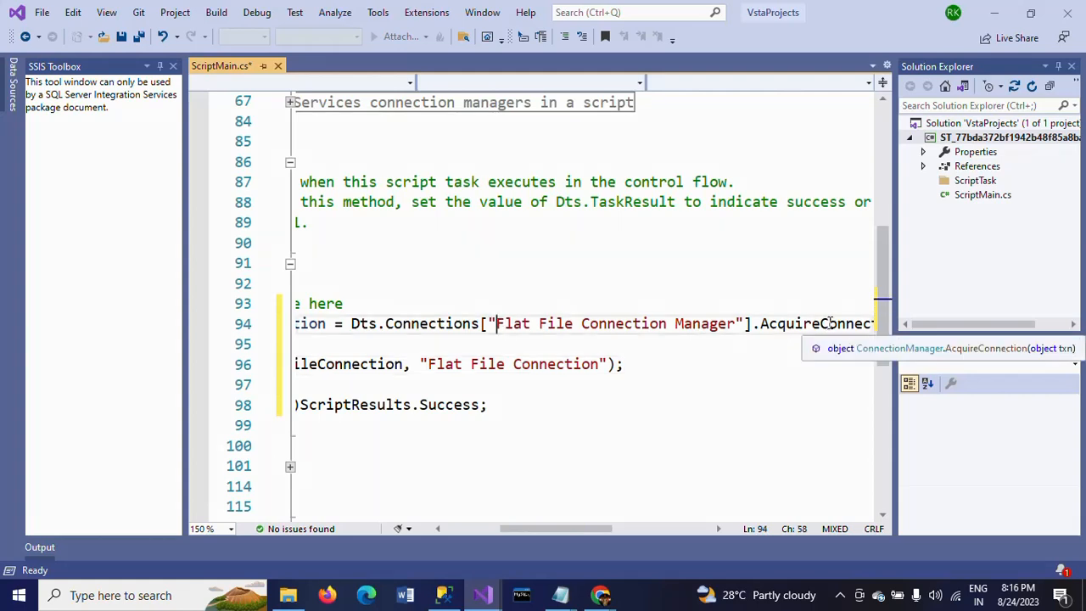
Change the Dts.Connections index to 'My Flat File Connection Manager' and review the lines.
{"action": "type", "text": "My"}
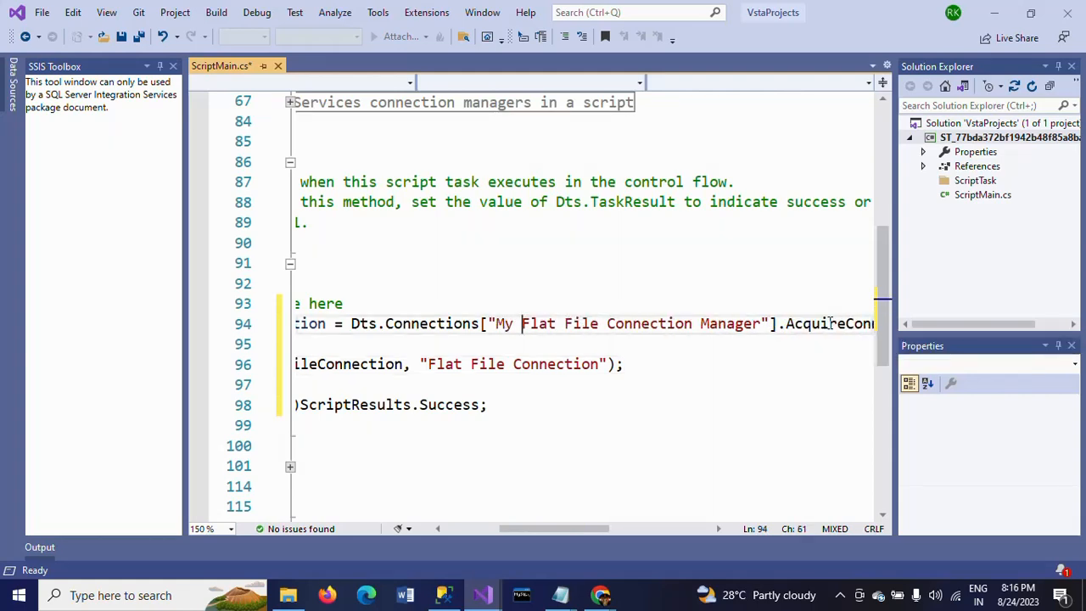
{"action": "scroll", "scroll_direction": "left", "scroll_amount": 3}
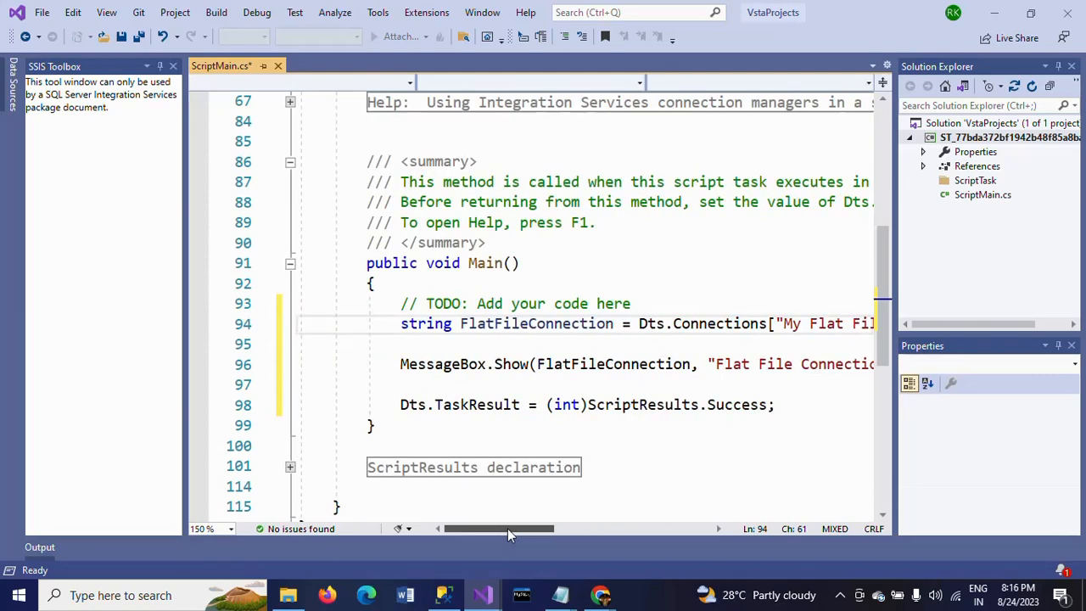
{"action": "mouse_move", "coordinate": [537, 322]}
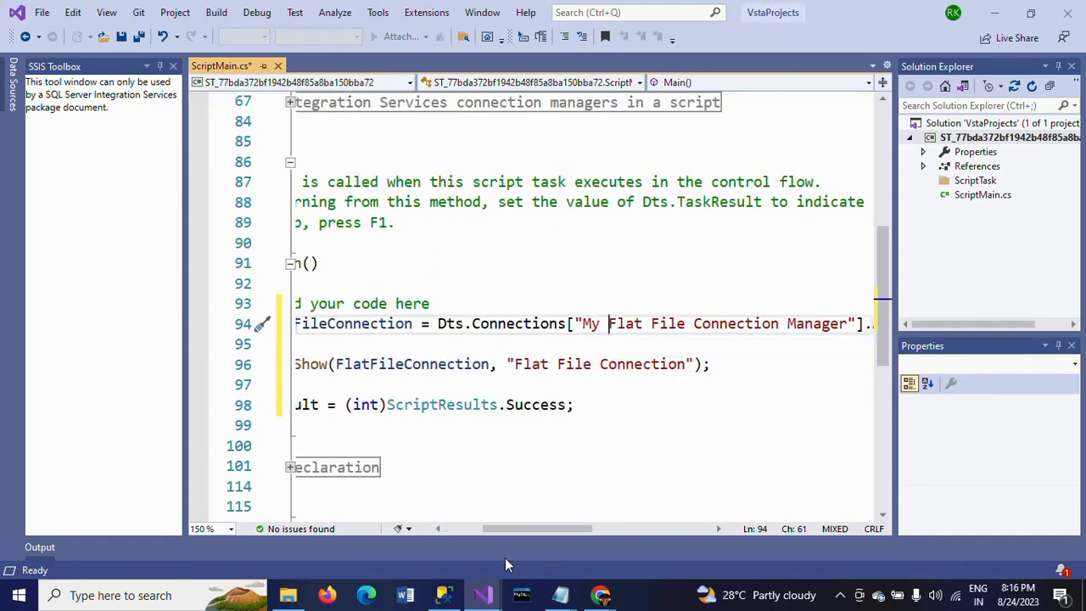
{"action": "mouse_move", "coordinate": [590, 322]}
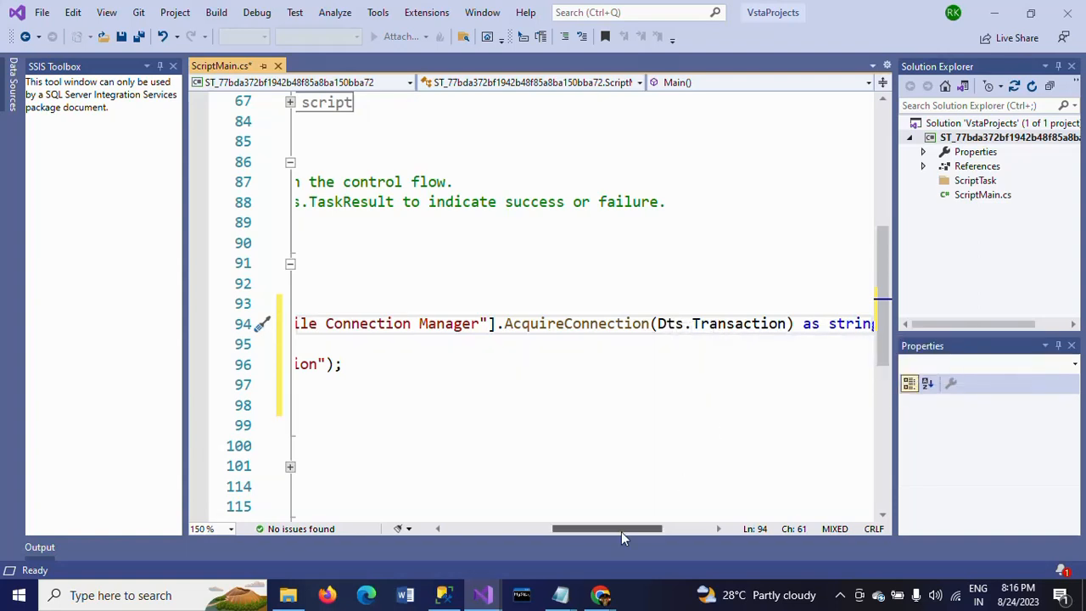
{"action": "left_click_drag", "start_coordinate": [607, 529], "coordinate": [658, 530]}
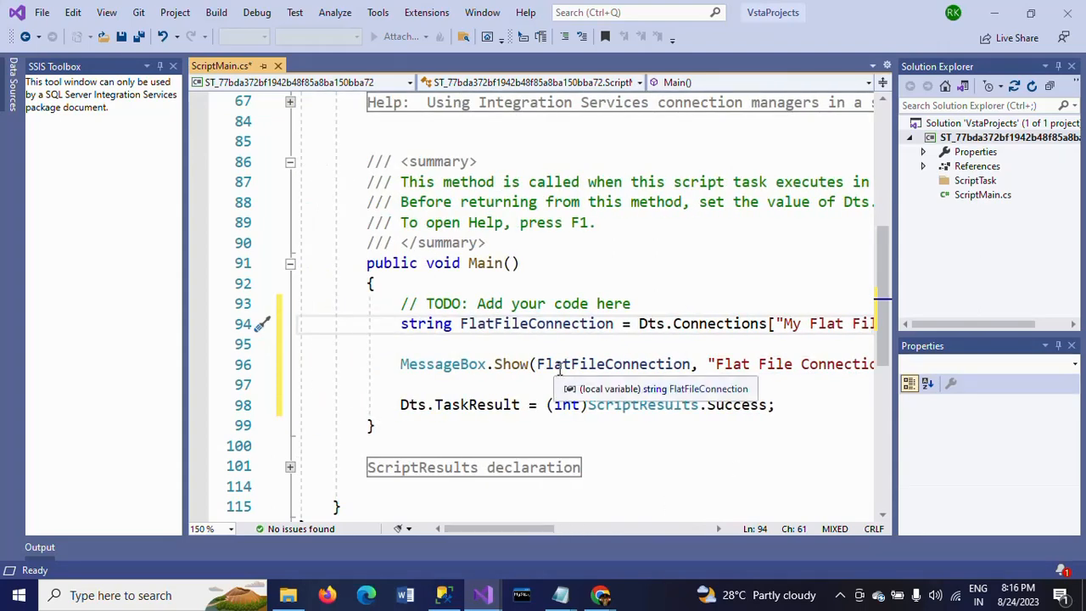
{"action": "mouse_move", "coordinate": [523, 343]}
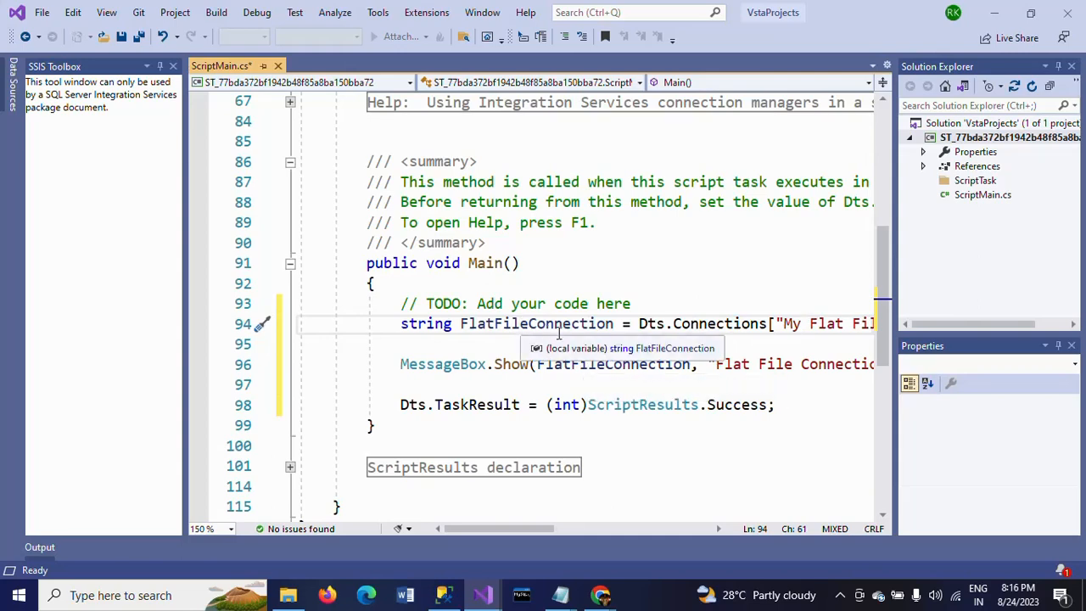
{"action": "mouse_move", "coordinate": [524, 504]}
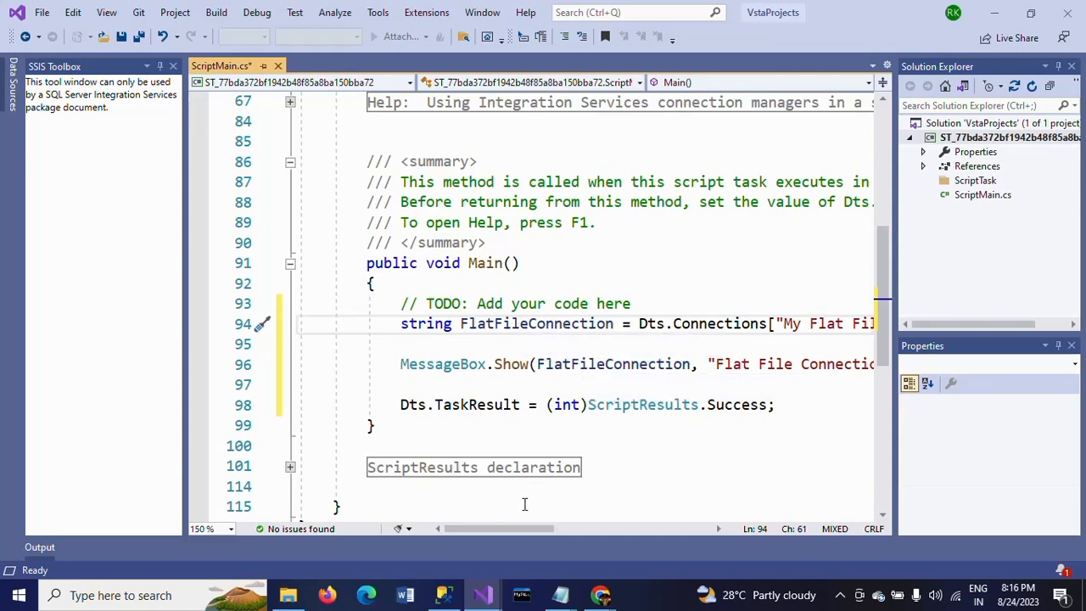
{"action": "scroll", "scroll_direction": "right", "scroll_amount": 3}
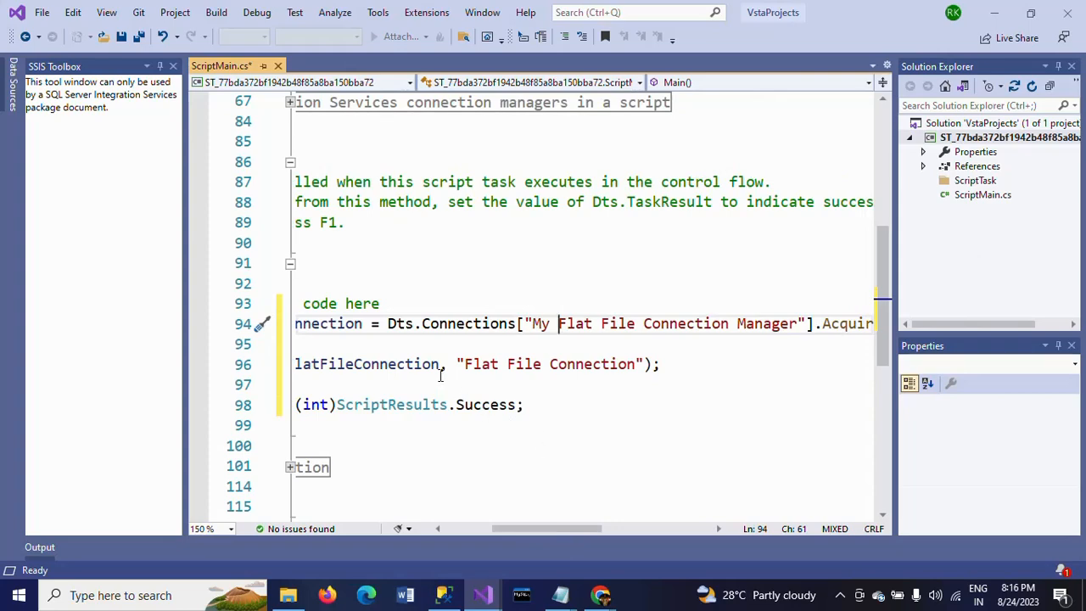
{"action": "mouse_move", "coordinate": [489, 363]}
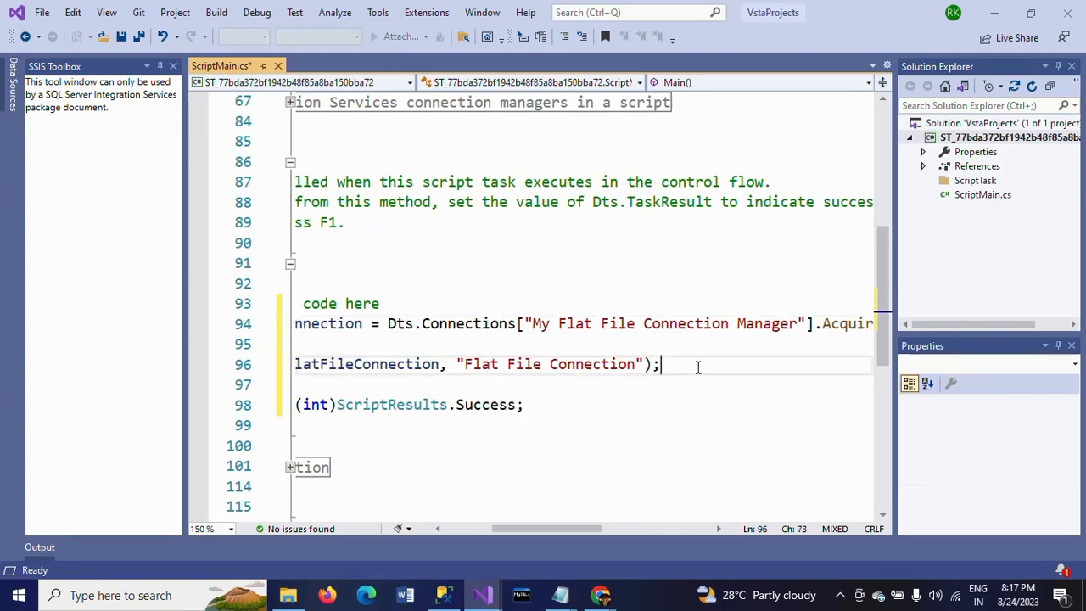
{"action": "scroll", "scroll_direction": "left", "scroll_amount": 3}
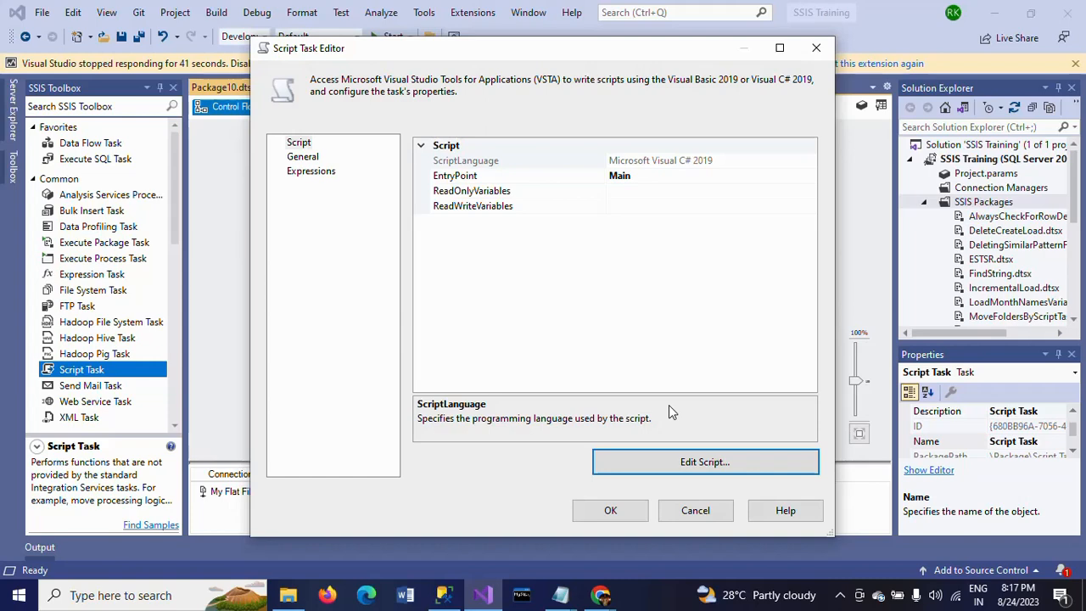
{"action": "mouse_move", "coordinate": [474, 421]}
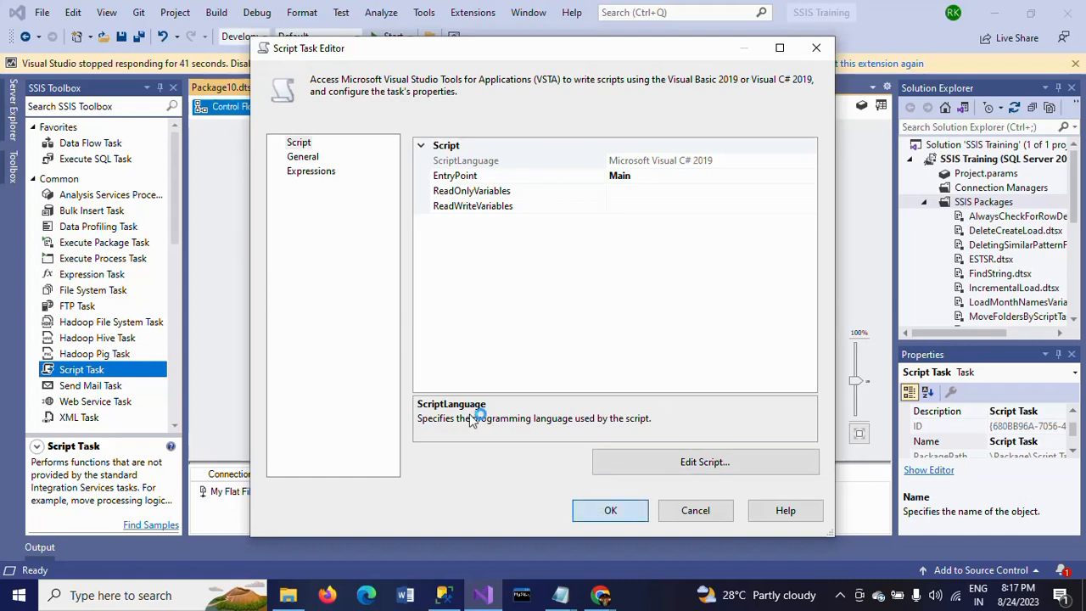
Confirm the Script Task Editor and return to the control flow.
{"action": "left_click", "coordinate": [611, 509]}
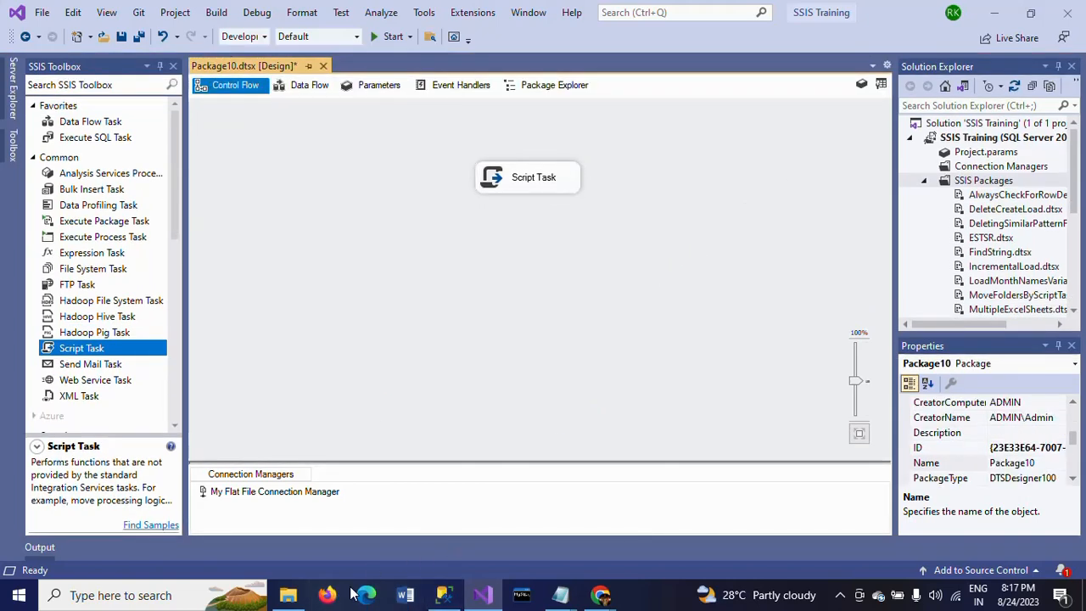
Enter D:\Files\Country.txt in the File Explorer address bar via the 'cou' suggestion.
{"action": "left_click", "coordinate": [288, 593]}
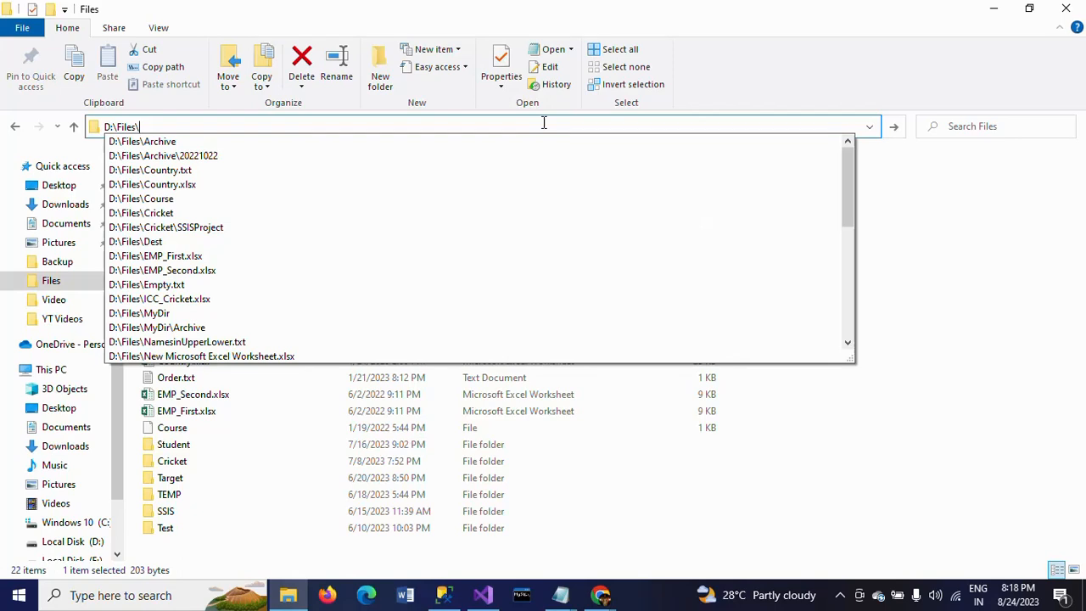
{"action": "type", "text": "cou"}
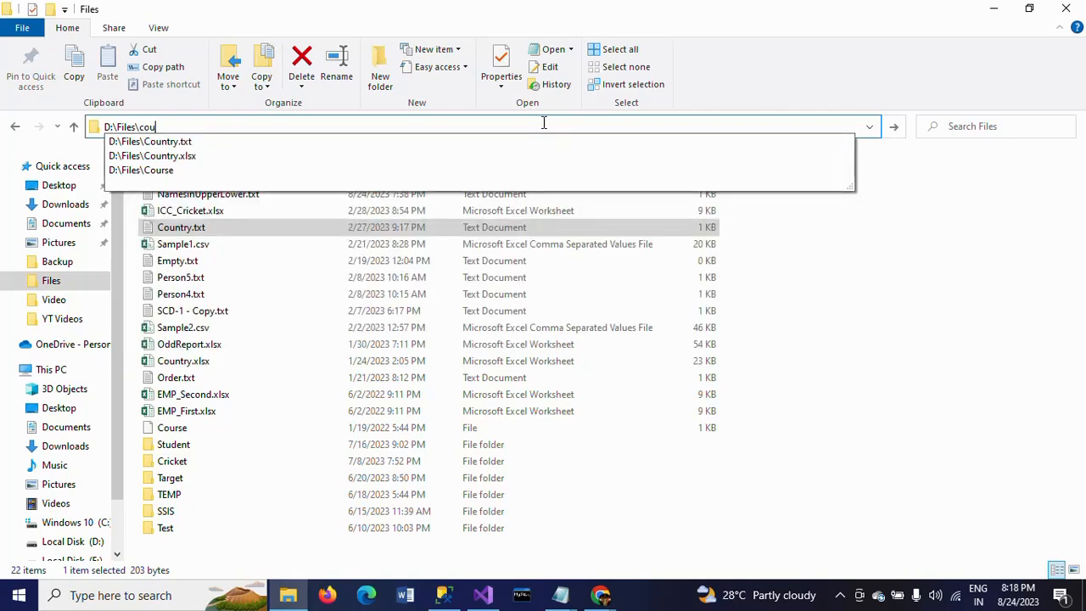
{"action": "left_click", "coordinate": [150, 141]}
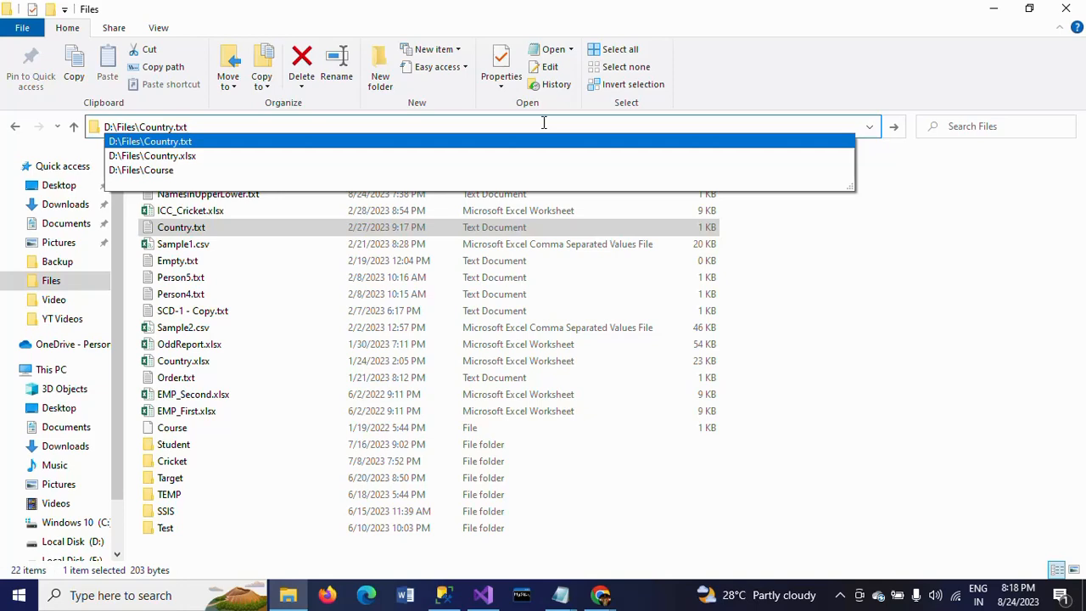
{"action": "left_click", "coordinate": [482, 594]}
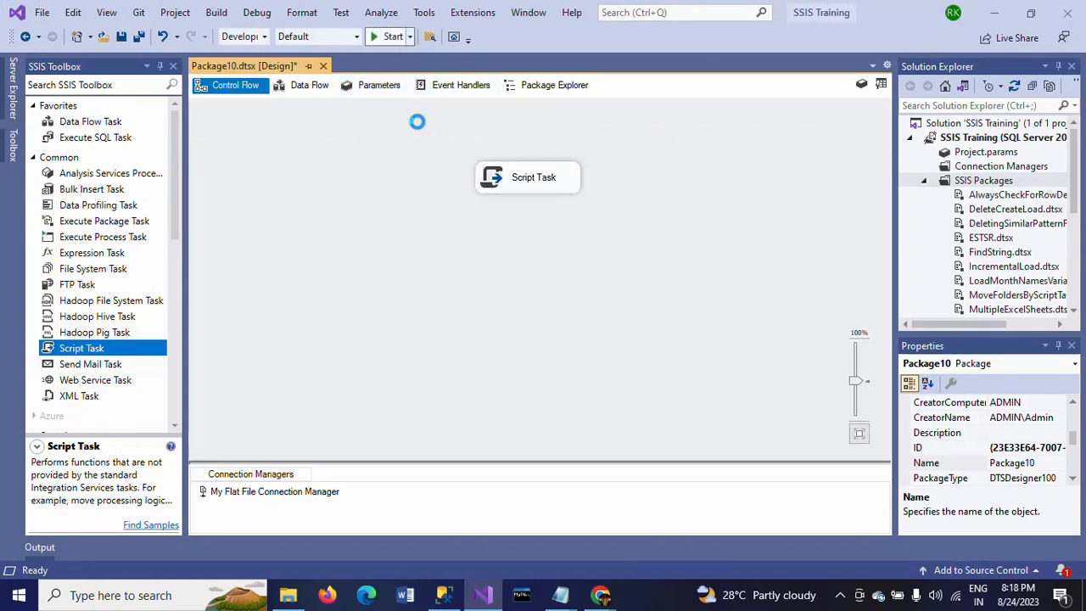
Run the package and dismiss the message box showing D:\Files\Country.txt.
{"action": "left_click", "coordinate": [392, 35]}
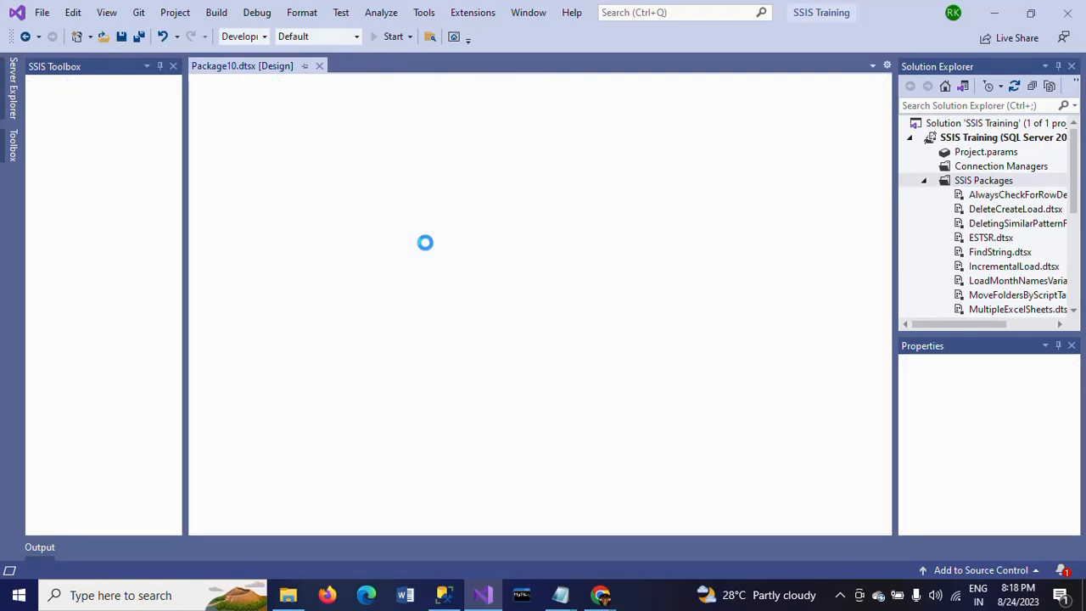
{"action": "left_click", "coordinate": [393, 36]}
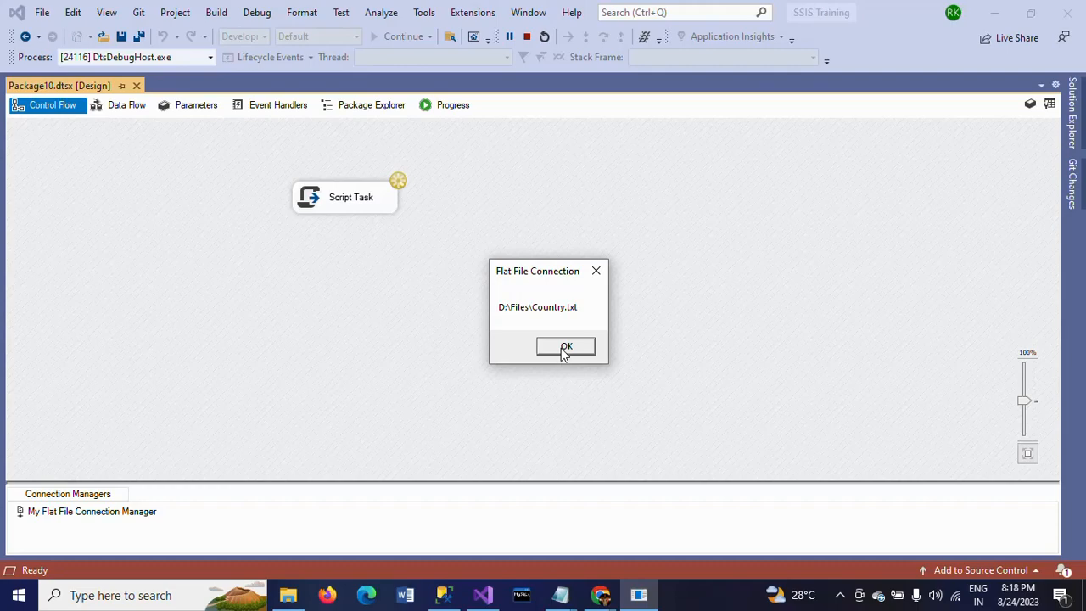
{"action": "left_click", "coordinate": [567, 346]}
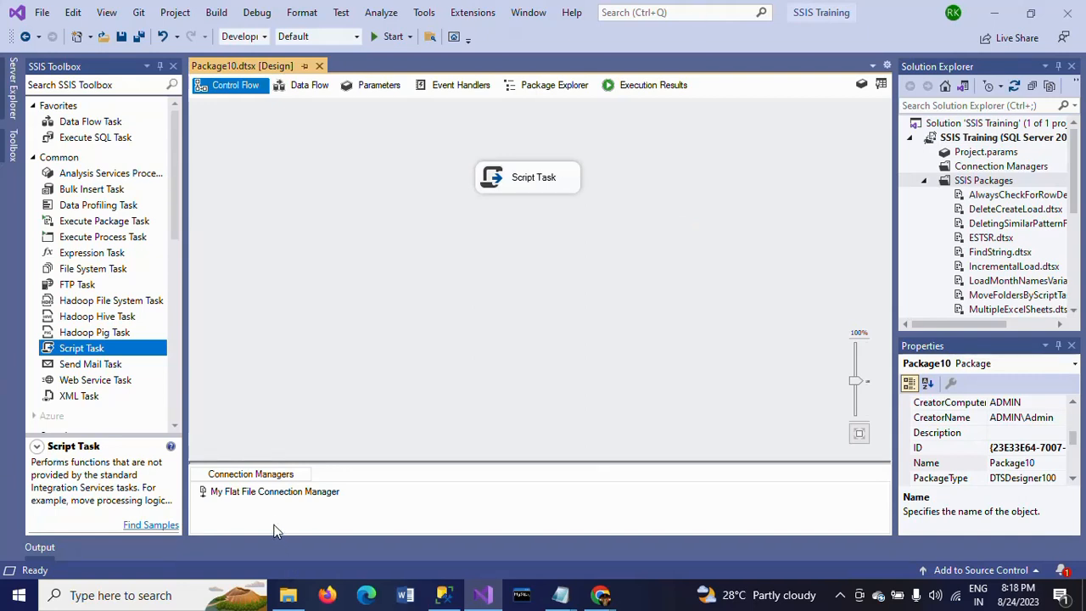
{"action": "mouse_move", "coordinate": [288, 511]}
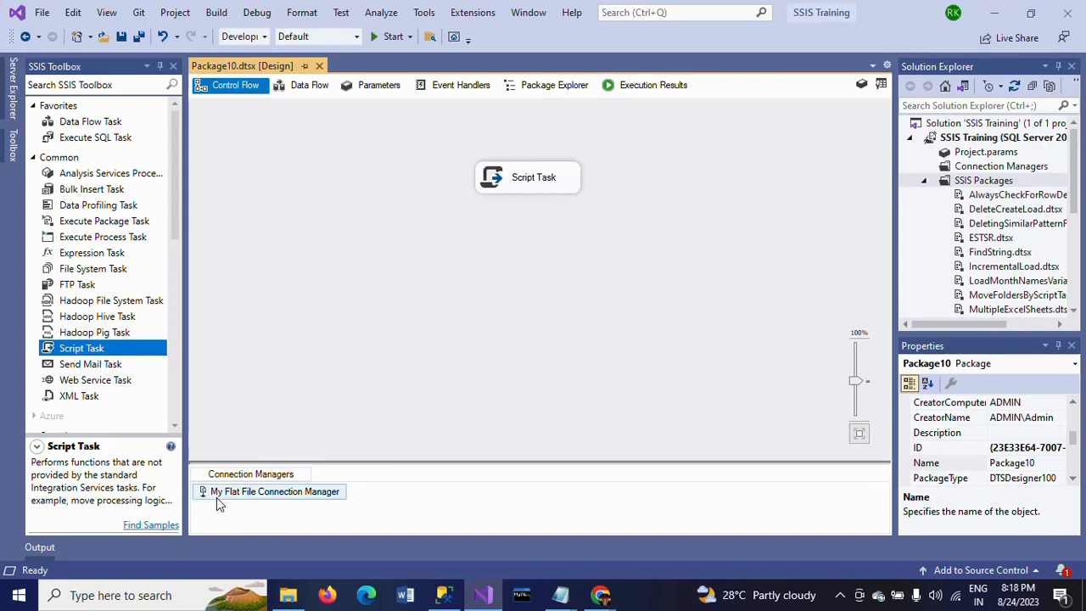
{"action": "mouse_move", "coordinate": [258, 502]}
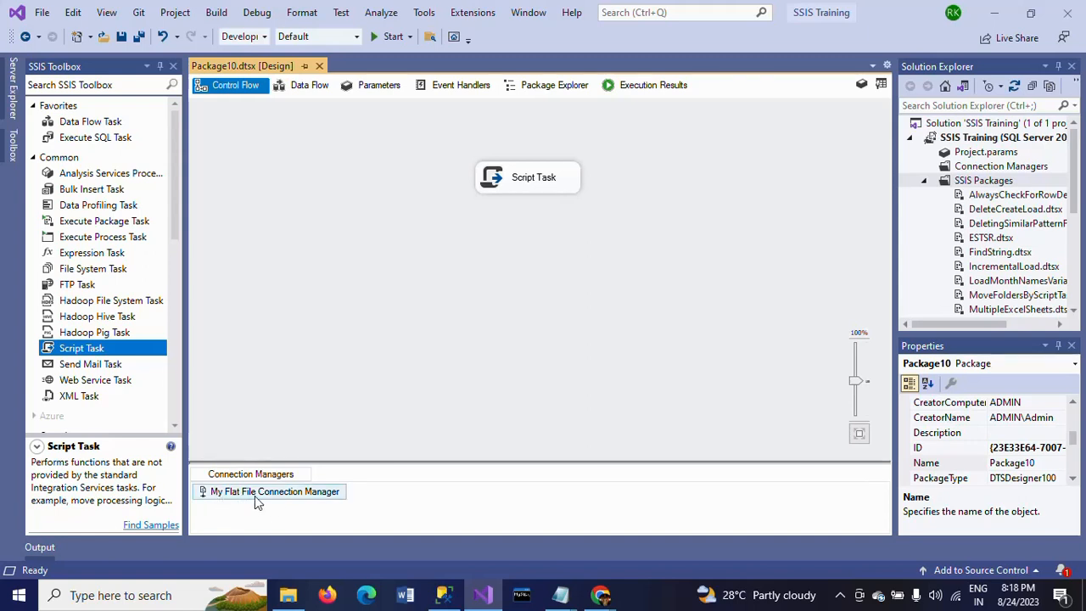